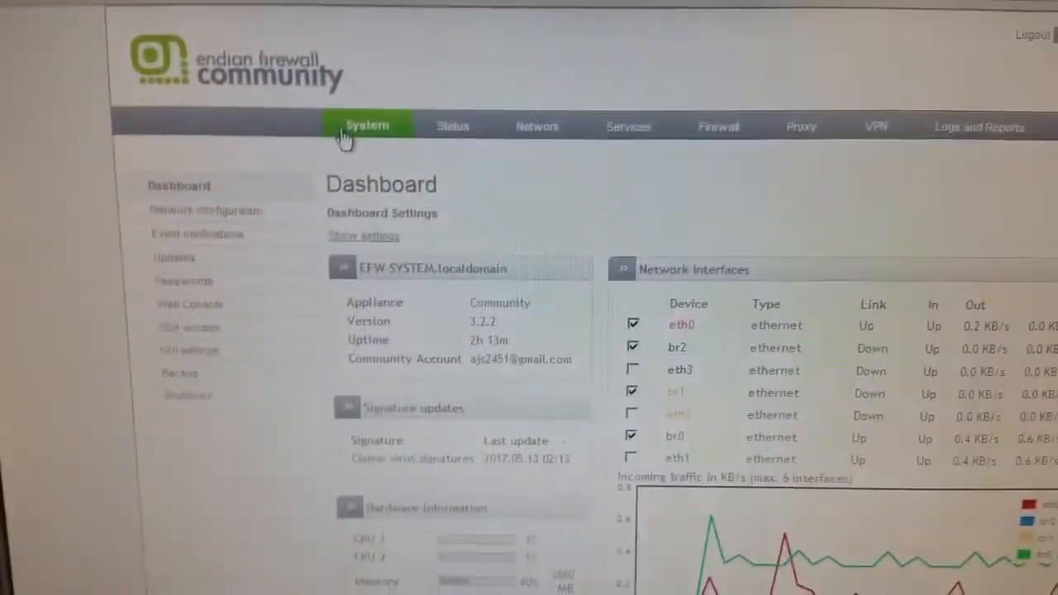
# Step: Open System > Event notifications and its Configuration tab, notifications still off
pyautogui.scroll(-3)
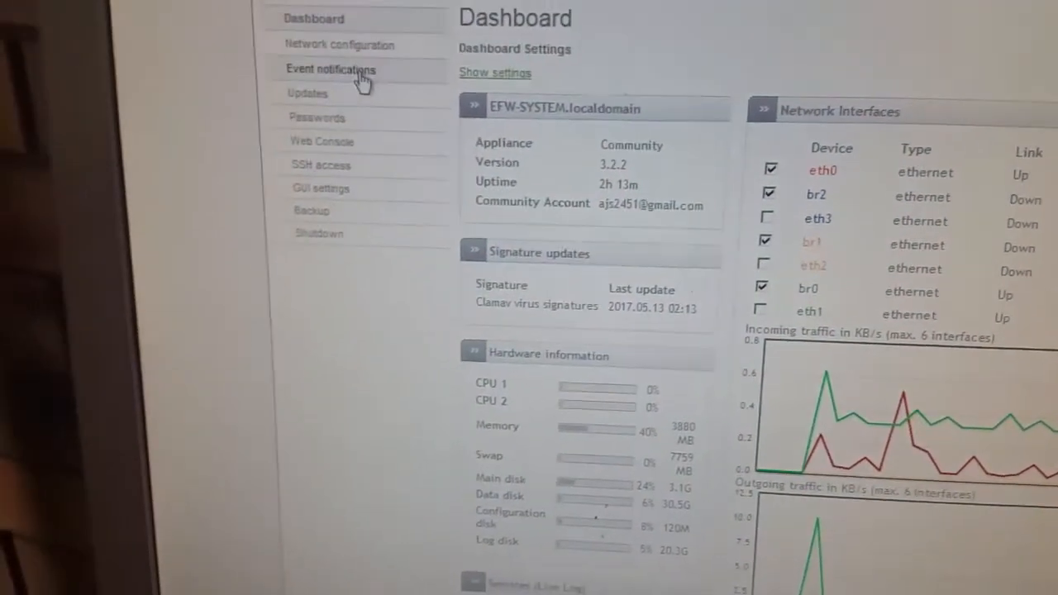
pyautogui.click(330, 69)
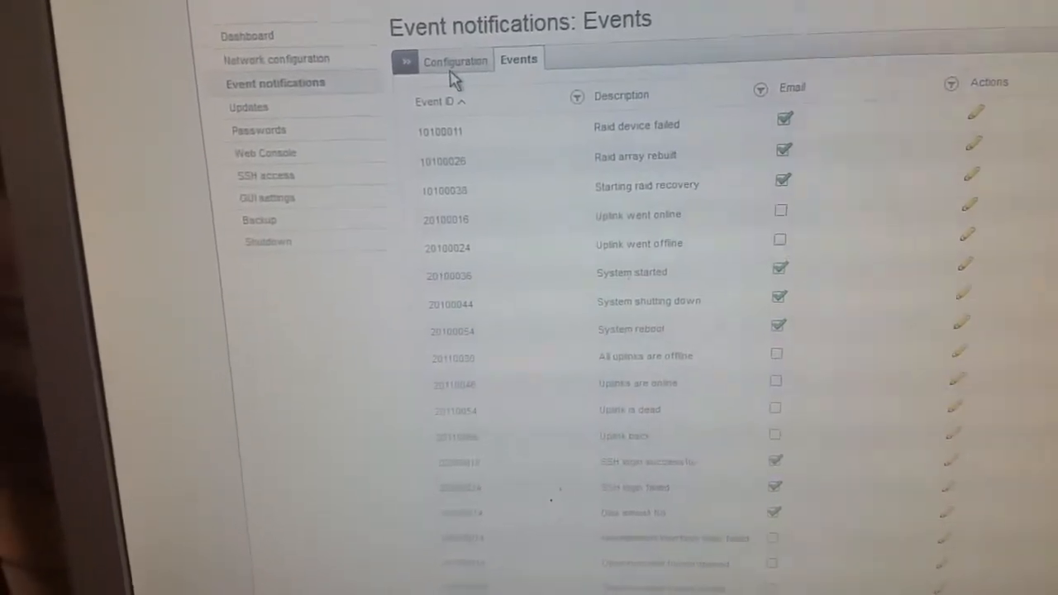
pyautogui.click(457, 60)
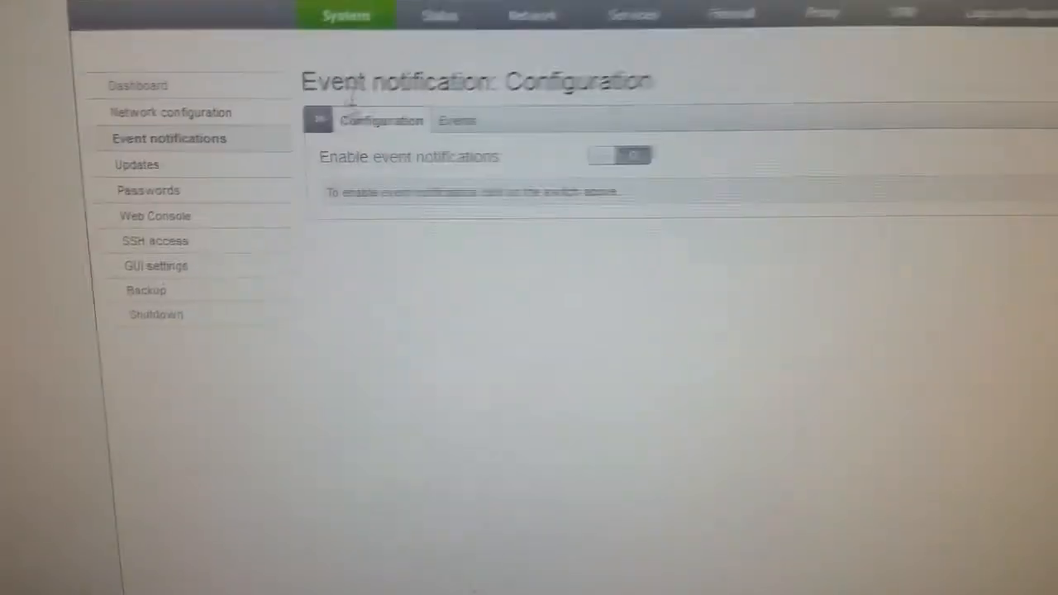
# Step: Open Status > System graphs to show daily CPU and memory usage charts
pyautogui.click(468, 69)
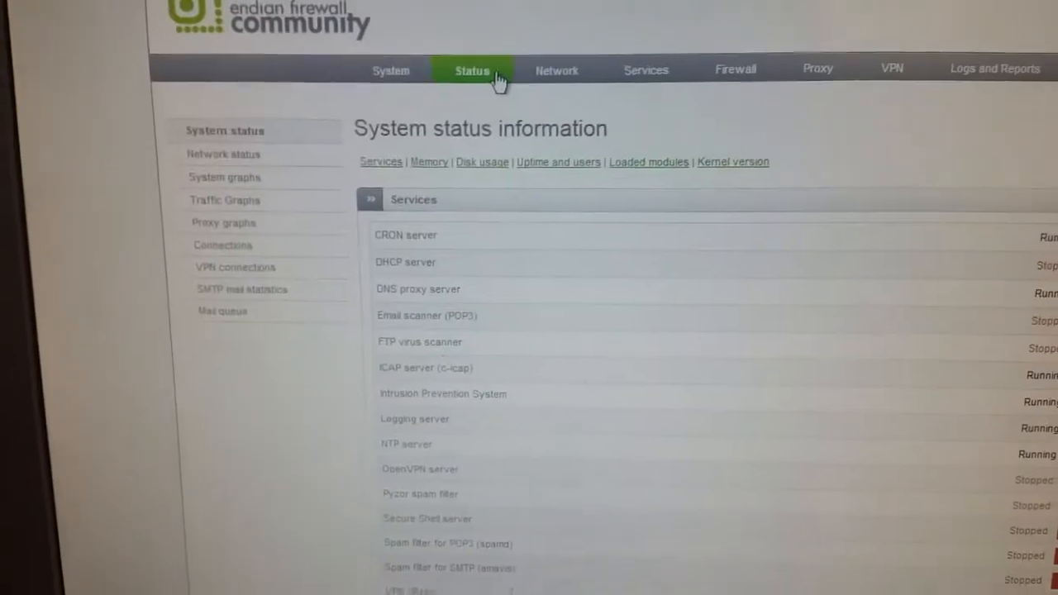
pyautogui.scroll(-3)
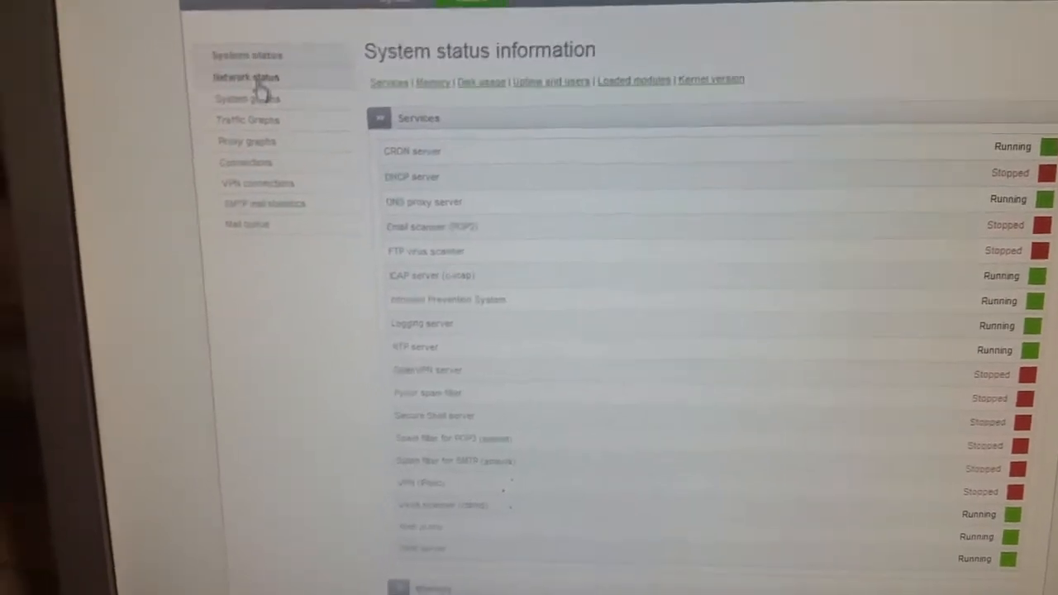
pyautogui.click(247, 80)
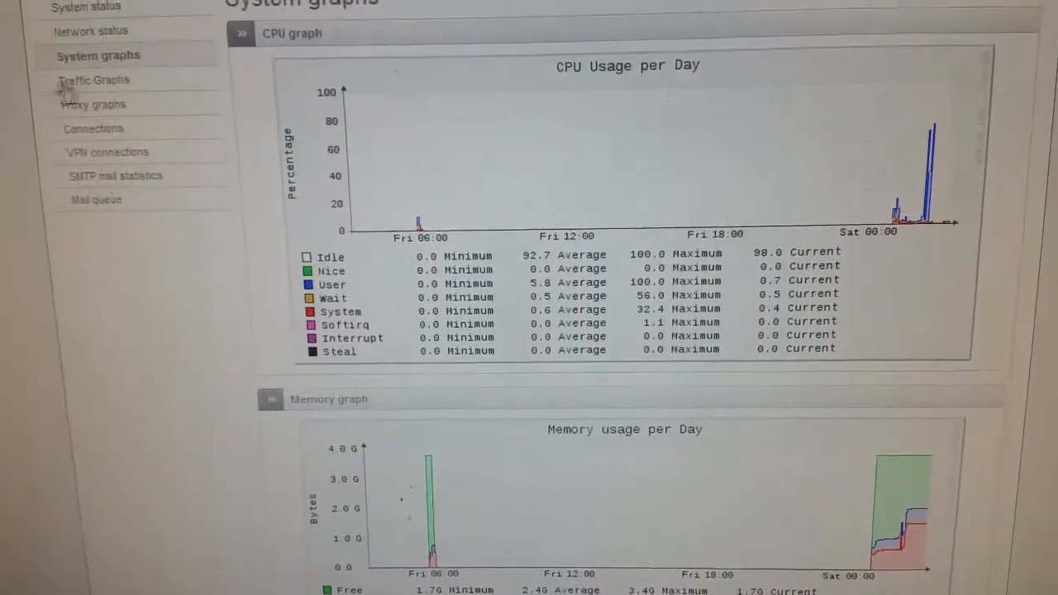
# Step: Open Traffic Graphs and scroll through each network zone's daily traffic charts
pyautogui.click(93, 80)
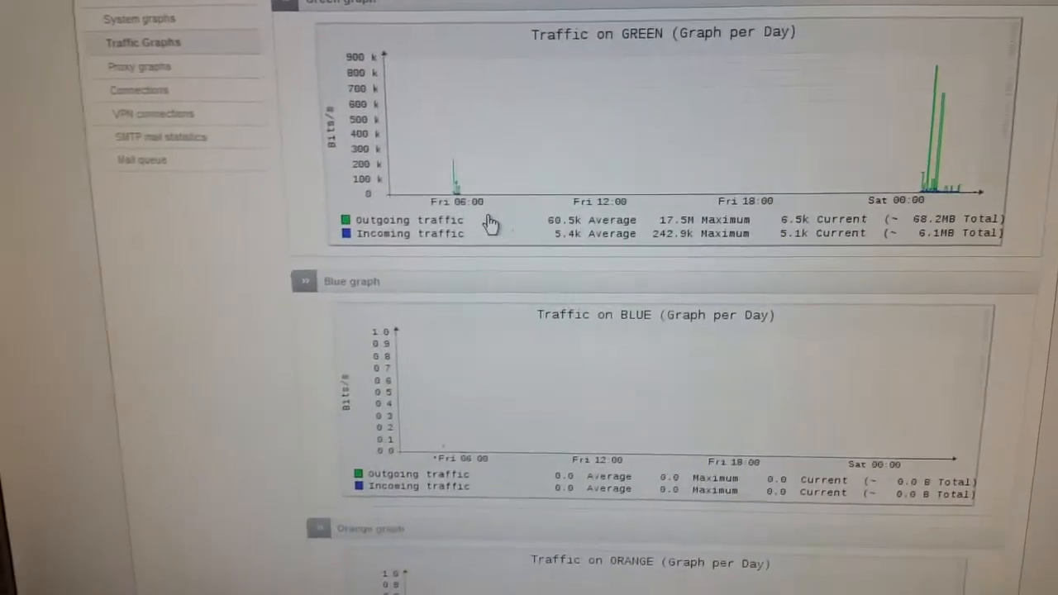
pyautogui.scroll(-3)
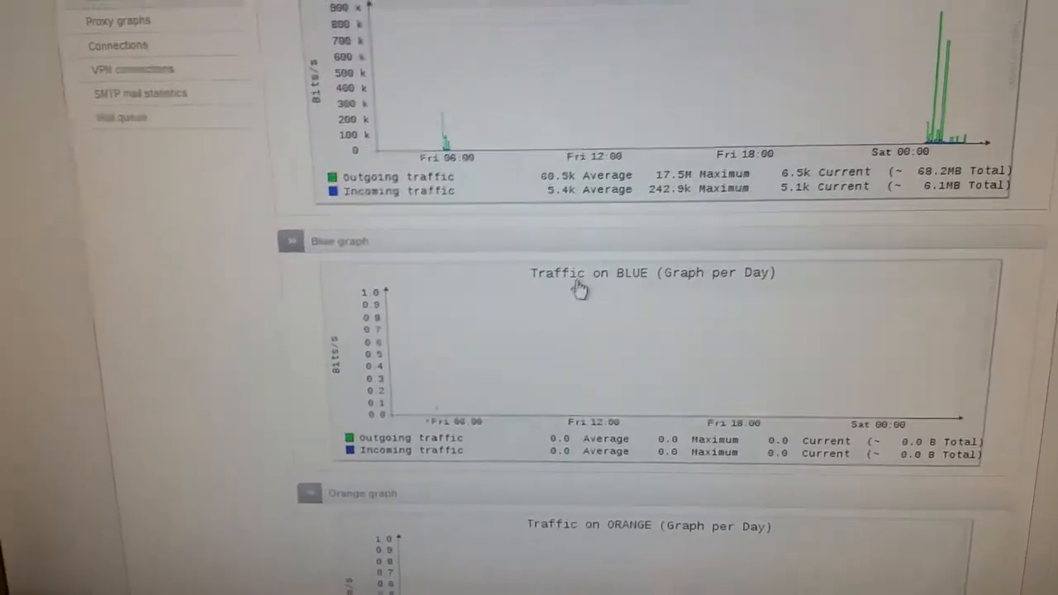
pyautogui.scroll(-3)
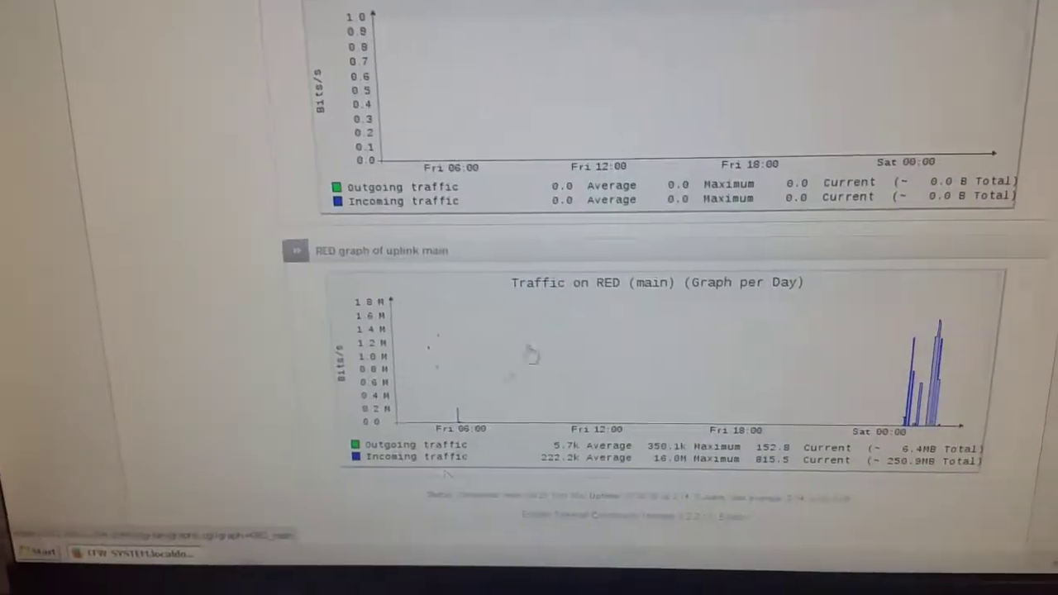
pyautogui.scroll(-3)
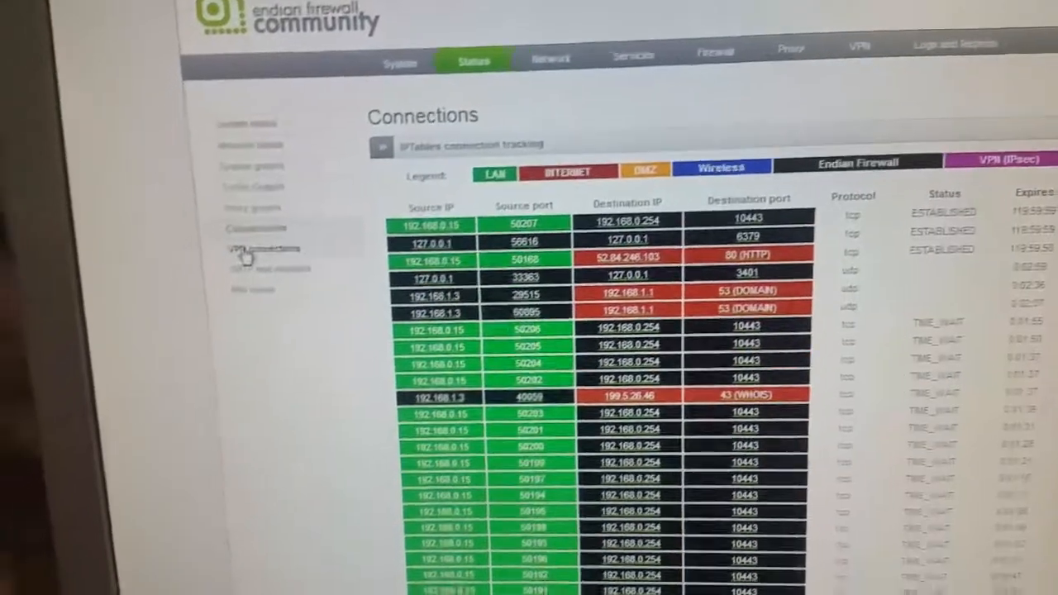
# Step: View the empty VPN connections list and the SMTP mail statistics
pyautogui.click(256, 246)
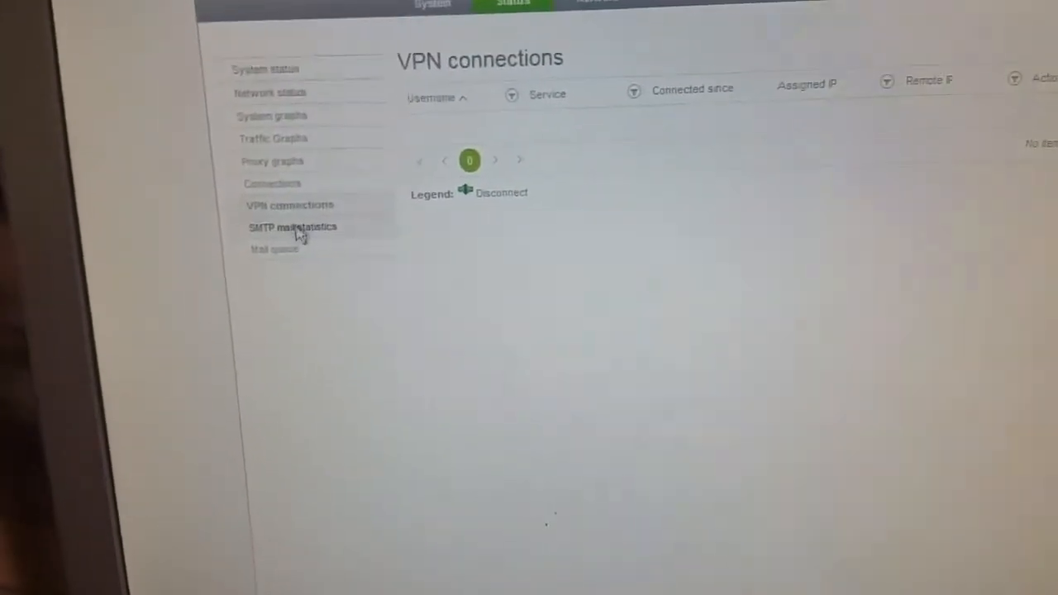
pyautogui.click(292, 226)
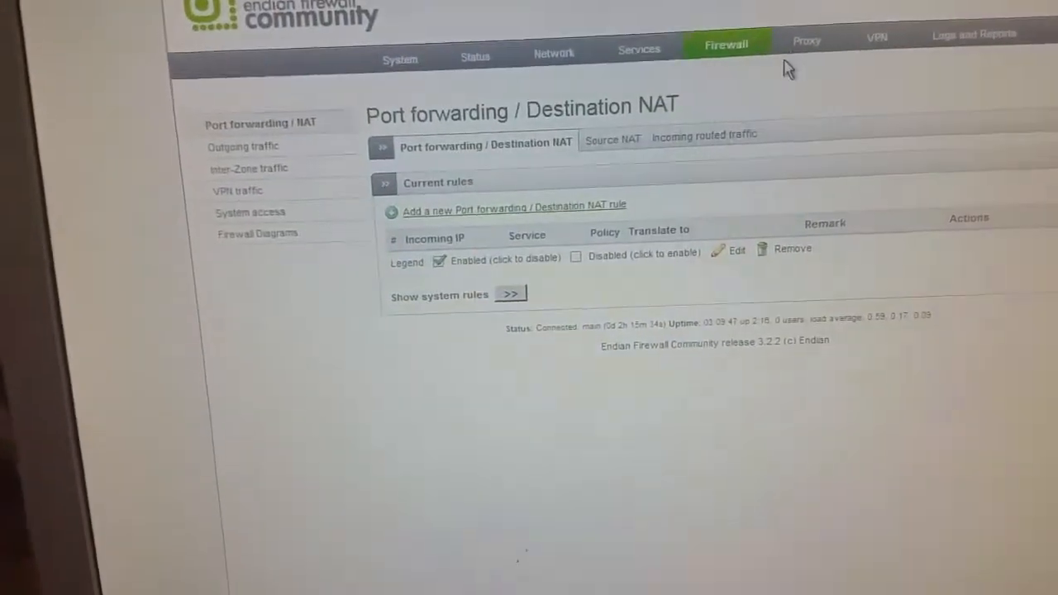
# Step: Open the HTTP proxy Web Filter, start a new profile and scroll its categories
pyautogui.click(809, 39)
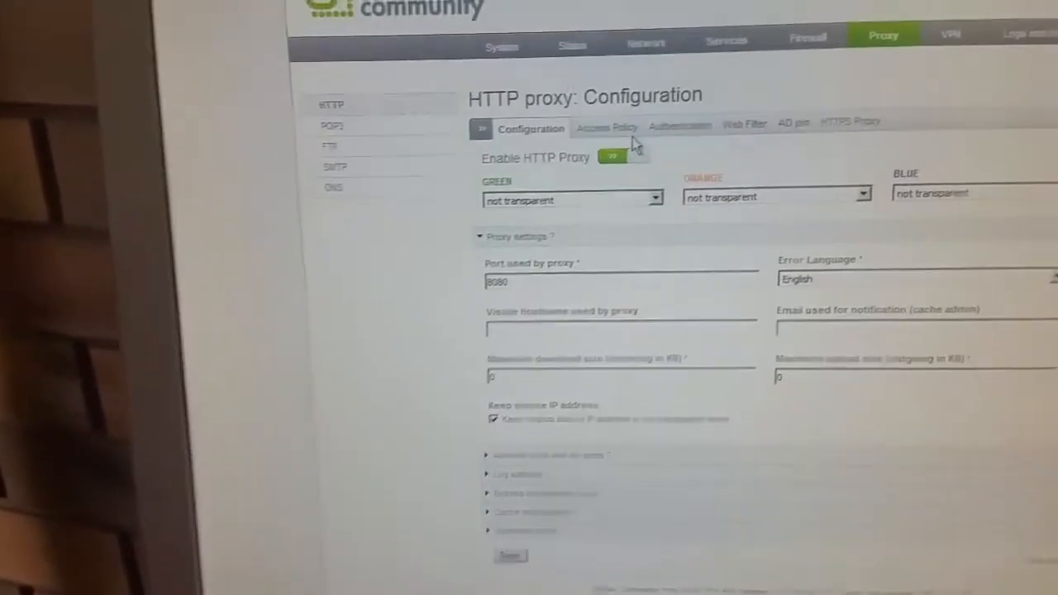
pyautogui.click(744, 127)
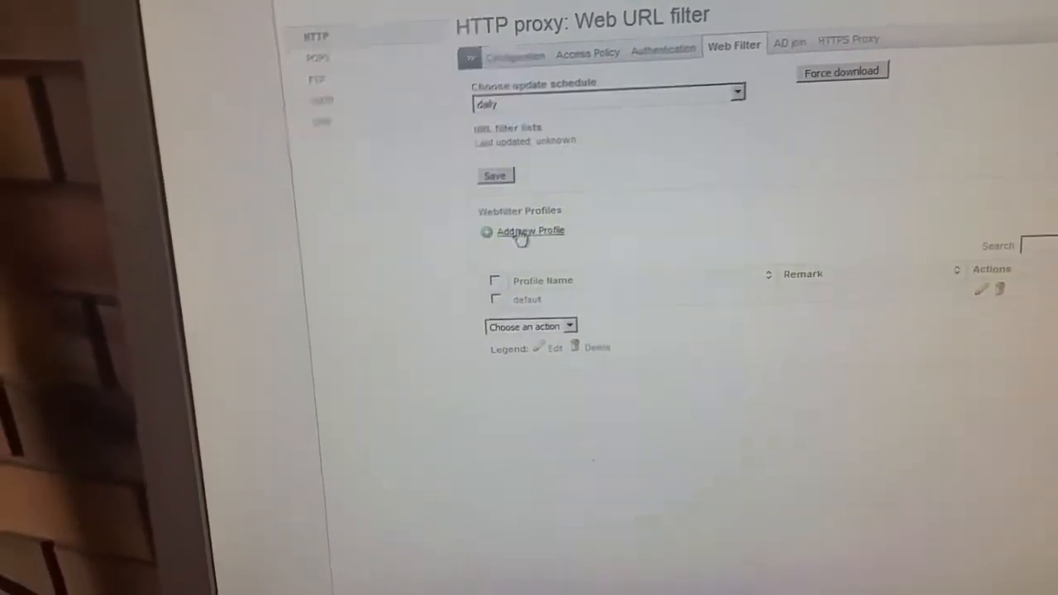
pyautogui.click(522, 231)
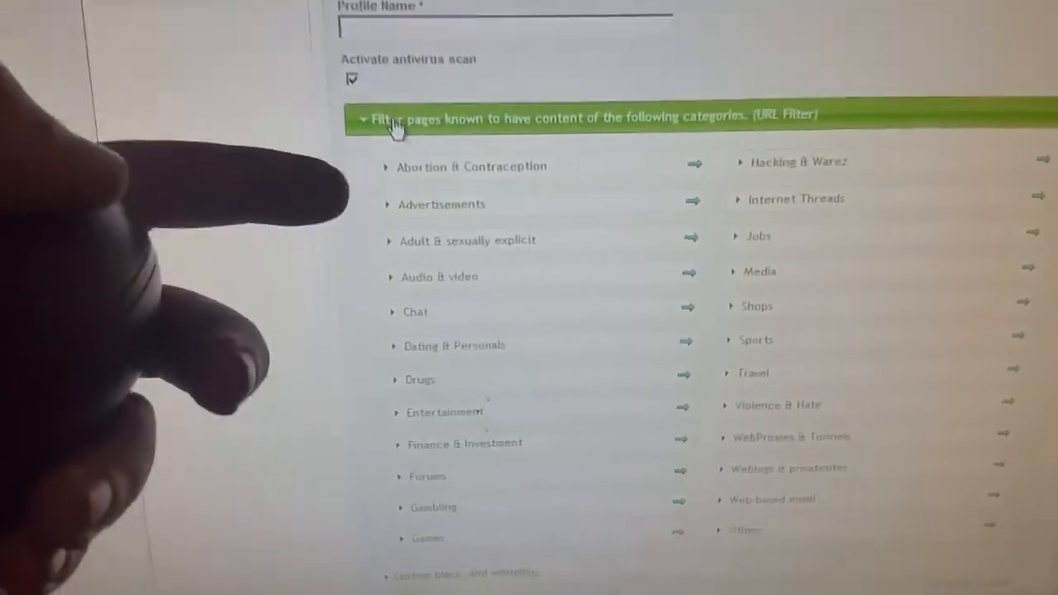
pyautogui.scroll(-3)
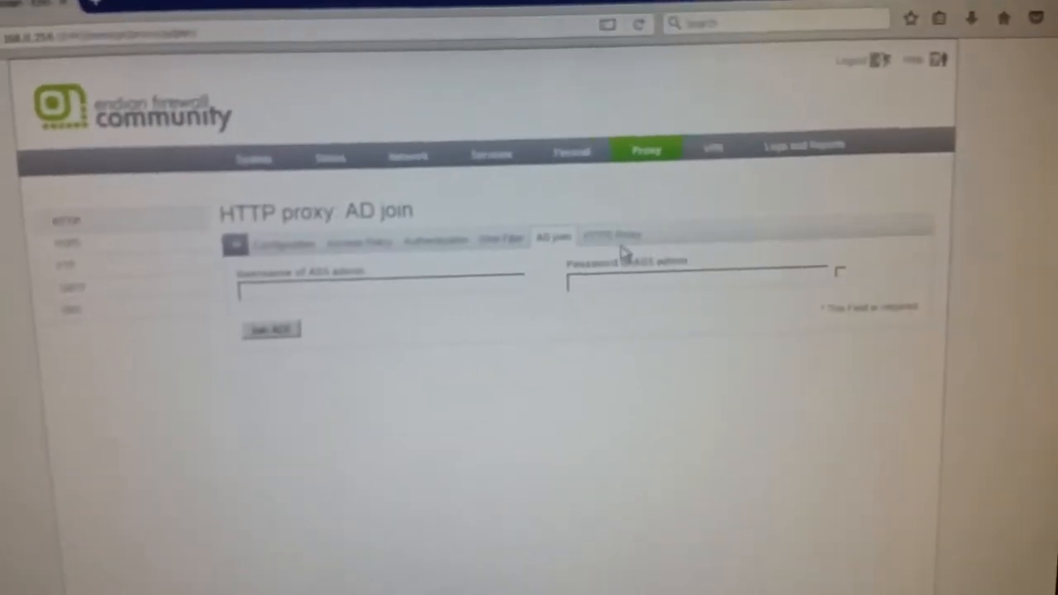
# Step: View the HTTPS Proxy options, then the OpenVPN server configuration, server switched off
pyautogui.click(611, 235)
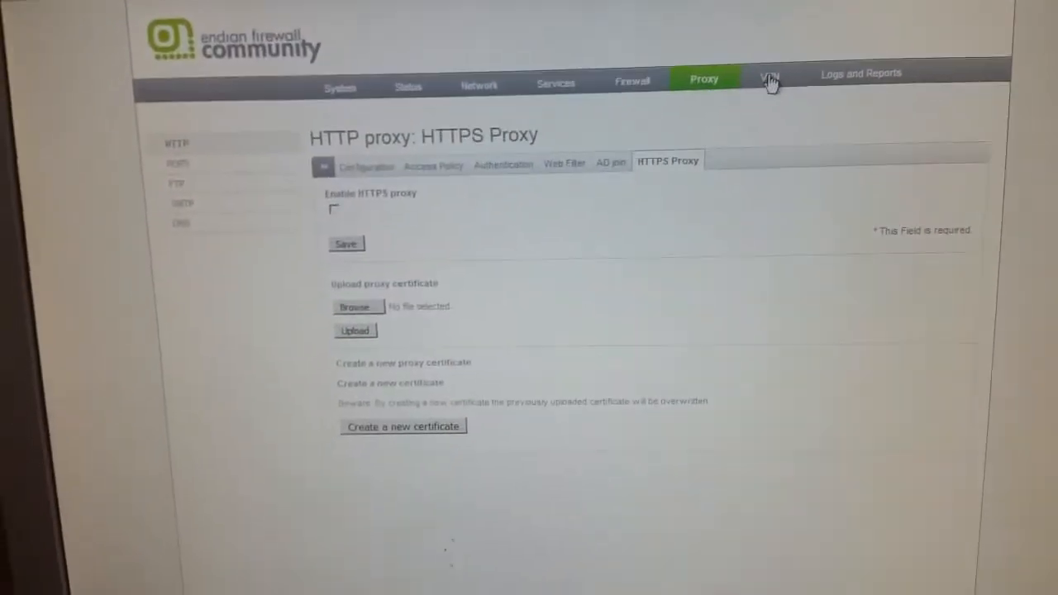
pyautogui.click(770, 76)
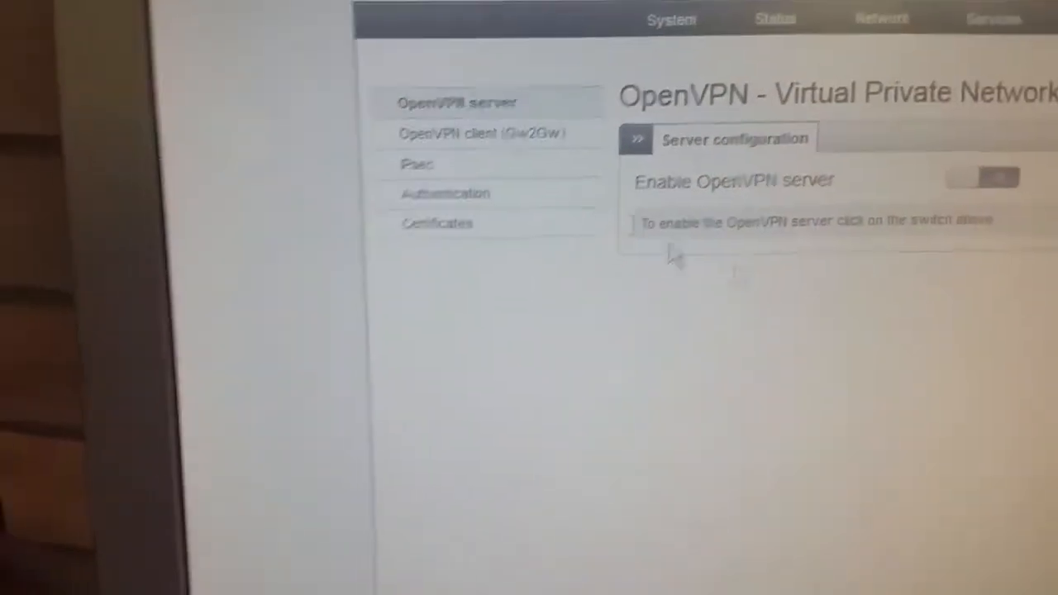
# Step: View the empty VPN certificates list, then go back to the System dashboard
pyautogui.click(436, 223)
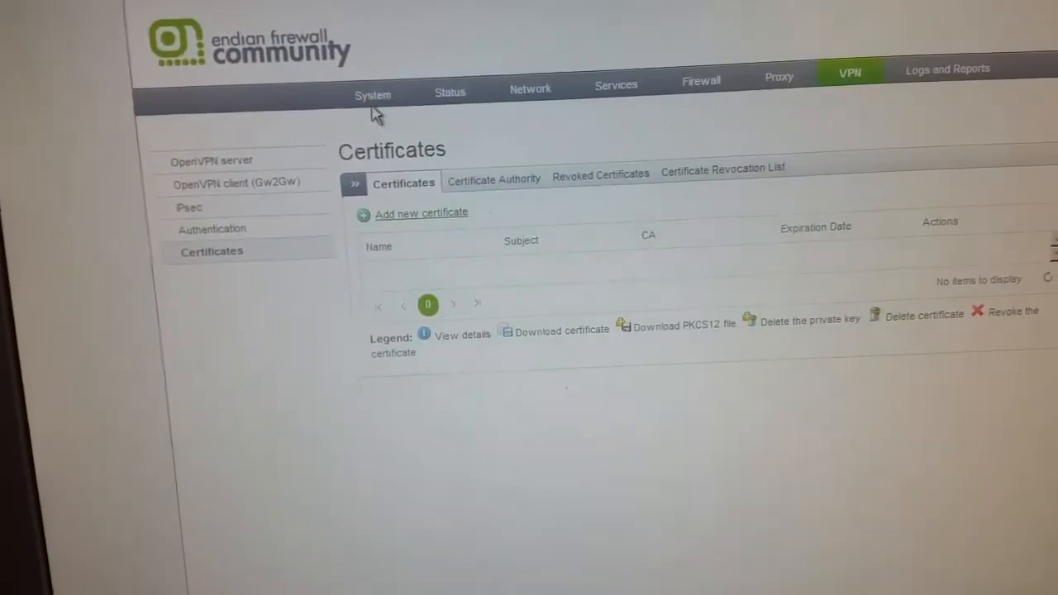
pyautogui.click(373, 94)
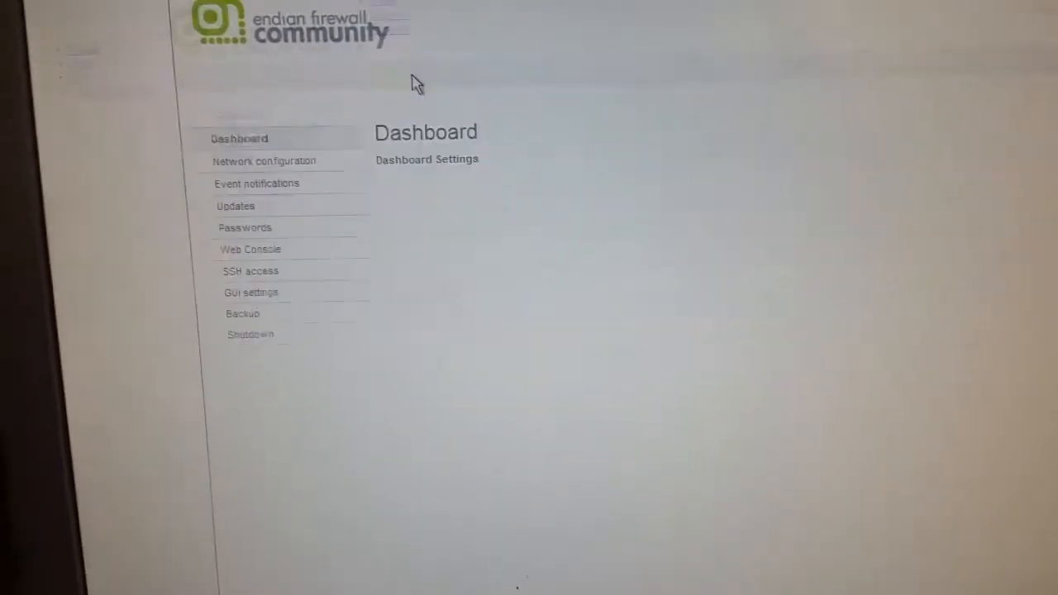